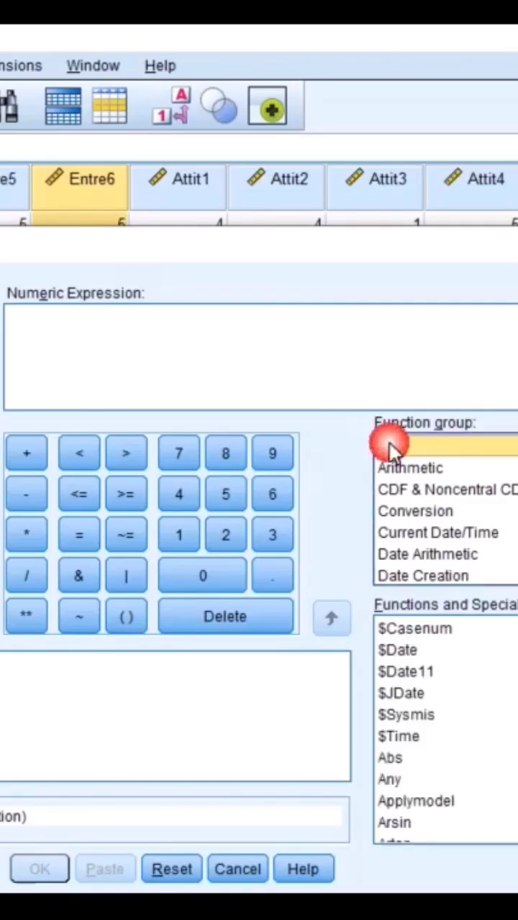
- List the Statistical function group and pick Mean for the expression
scroll("down", 3)
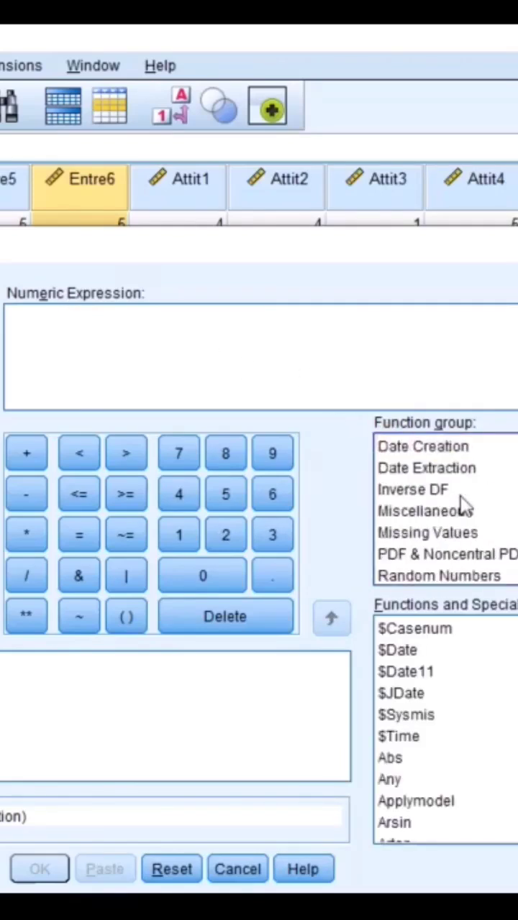
scroll("down", 3)
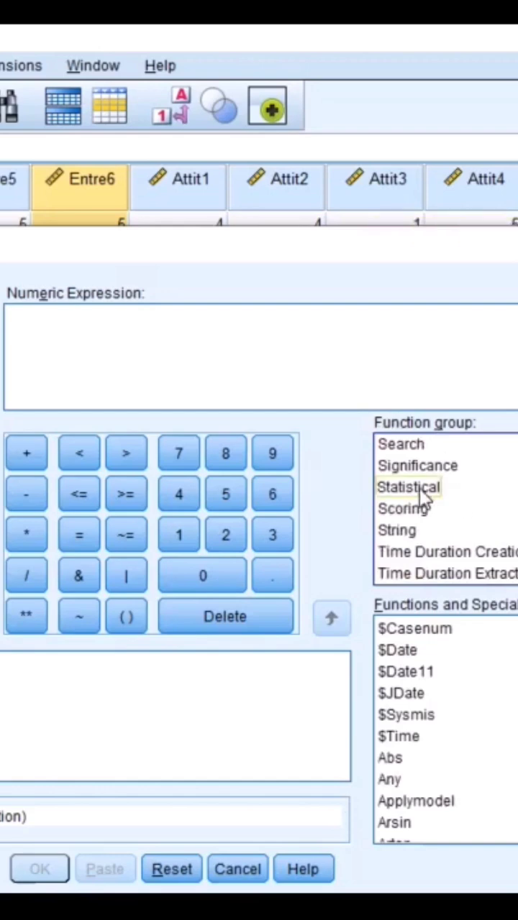
left_click(412, 487)
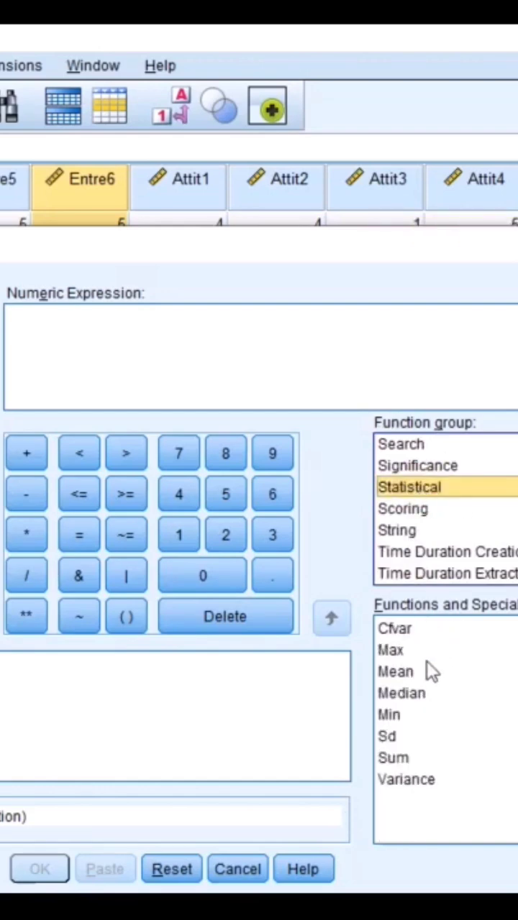
left_click(397, 672)
type("MEAN(Entre1")
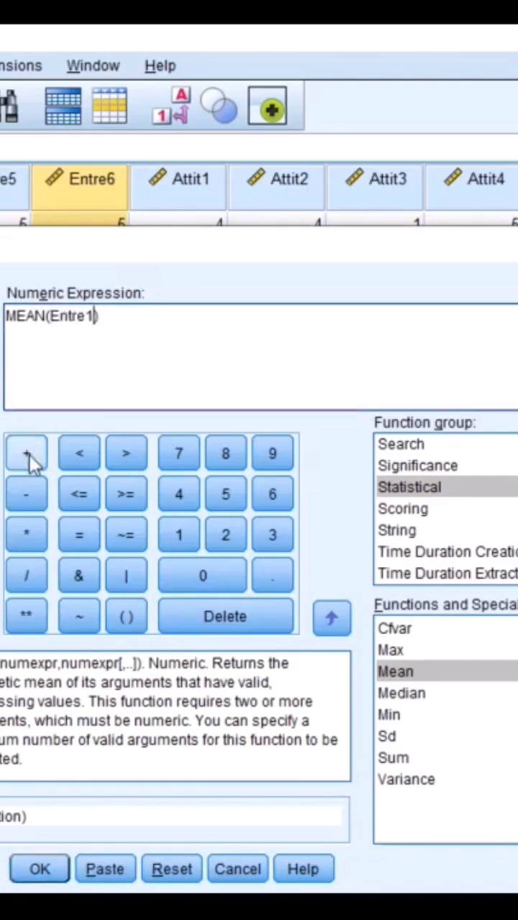
- Type the remaining arguments Entre2 through Entre6, comma-separated, inside MEAN
type(",")
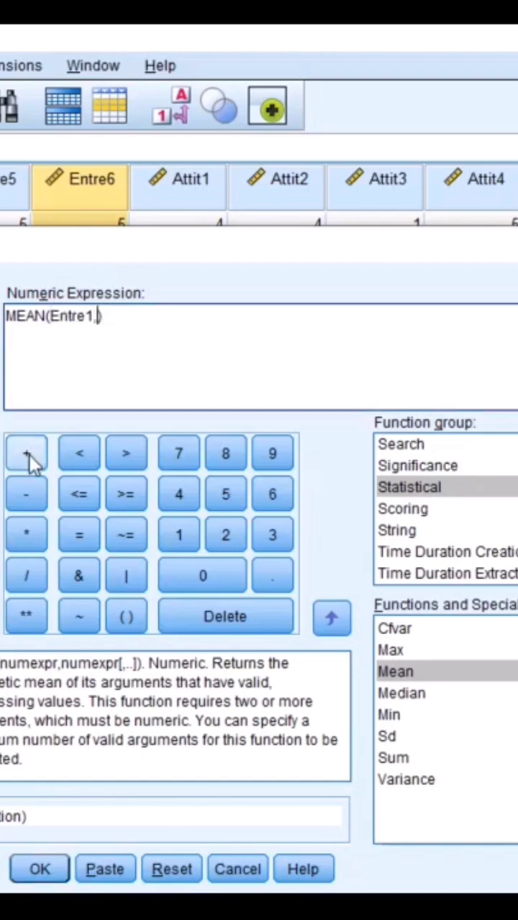
type("Entre2")
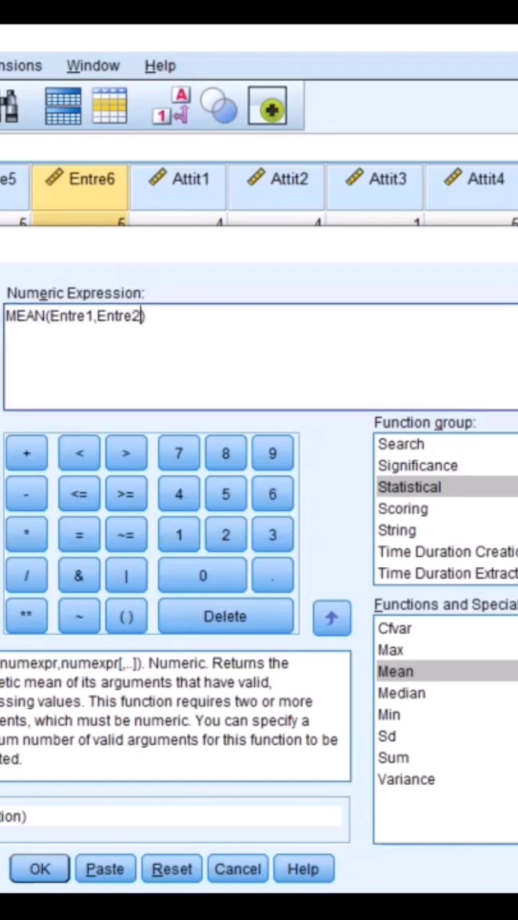
type(",")
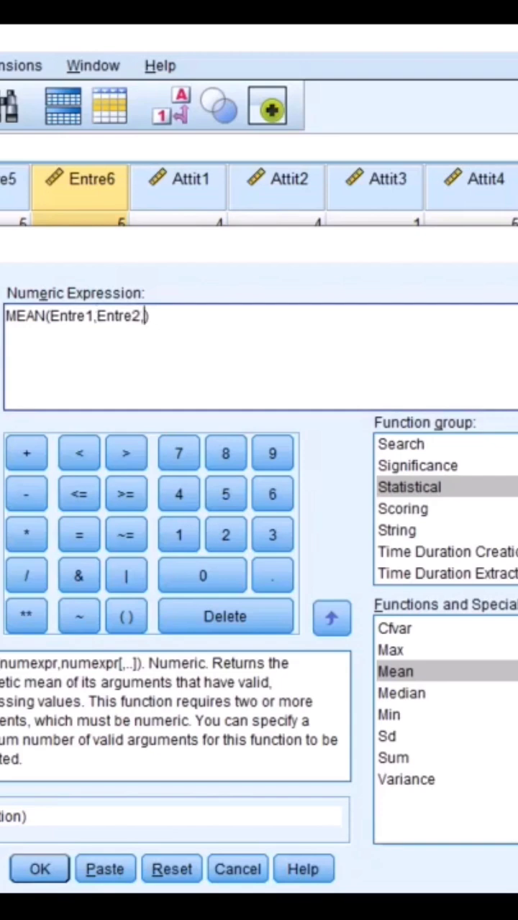
type("Entre3,Entre4,")
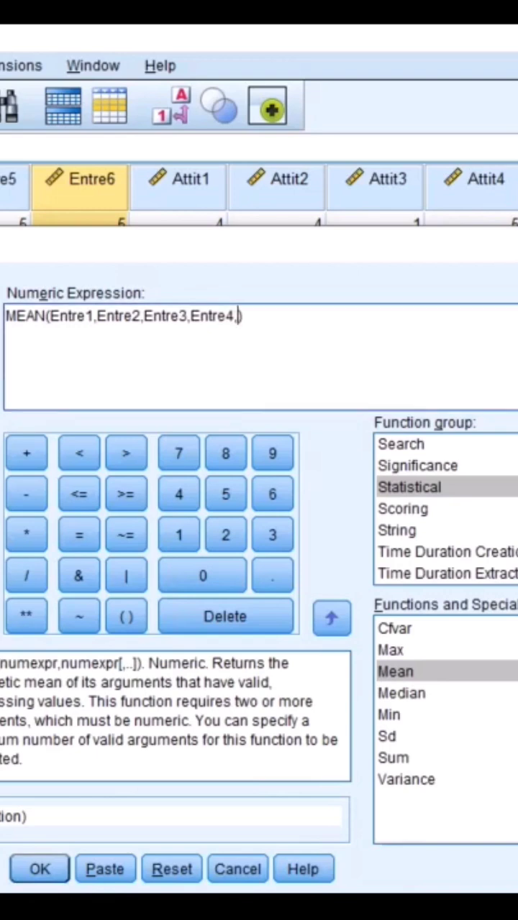
type("Entre5,")
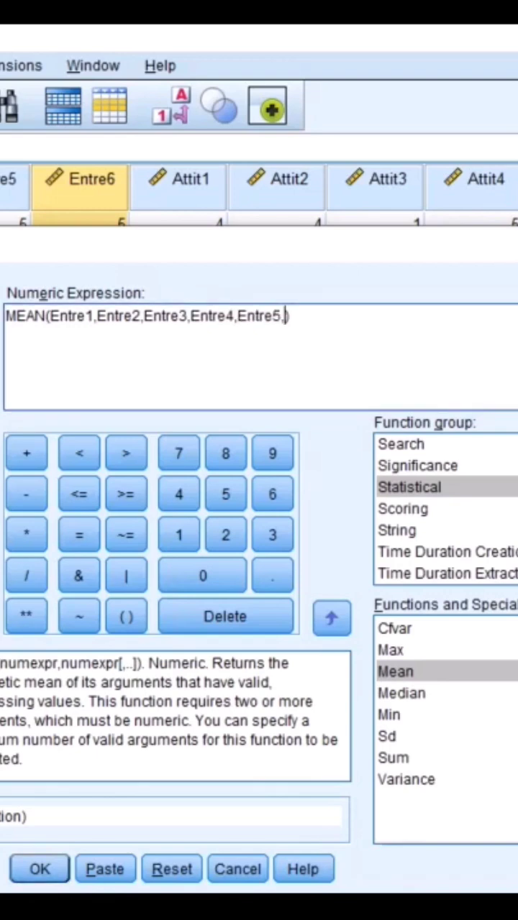
type("Entre6")
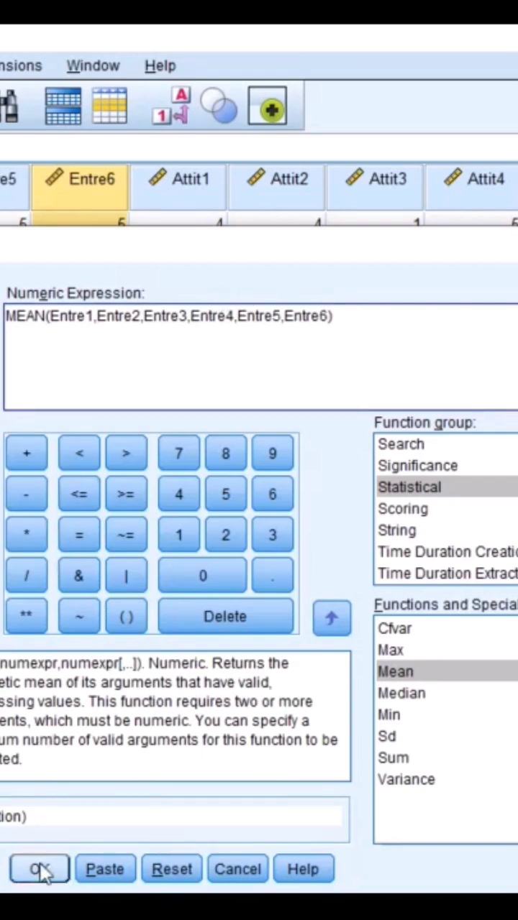
mouse_move(347, 317)
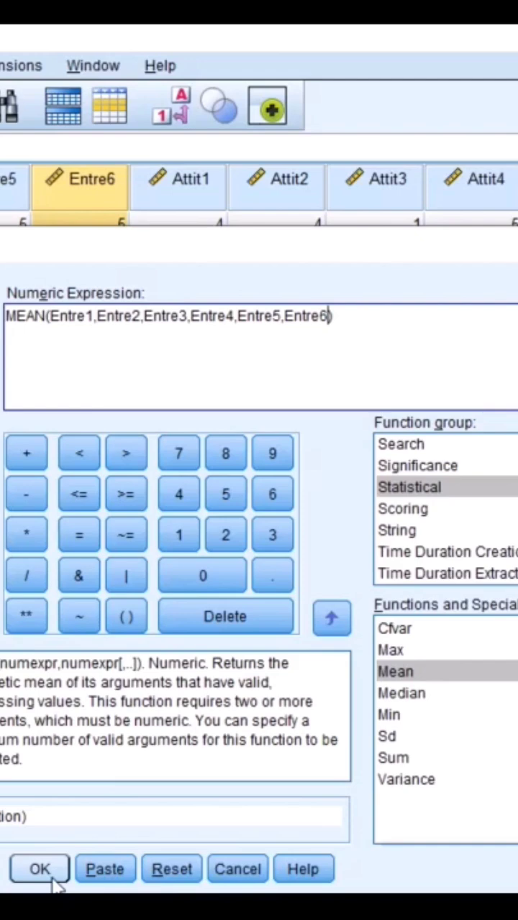
- Confirm the MEAN(Entre1..Entre6) computation with OK to create the averaged variable
left_click(39, 889)
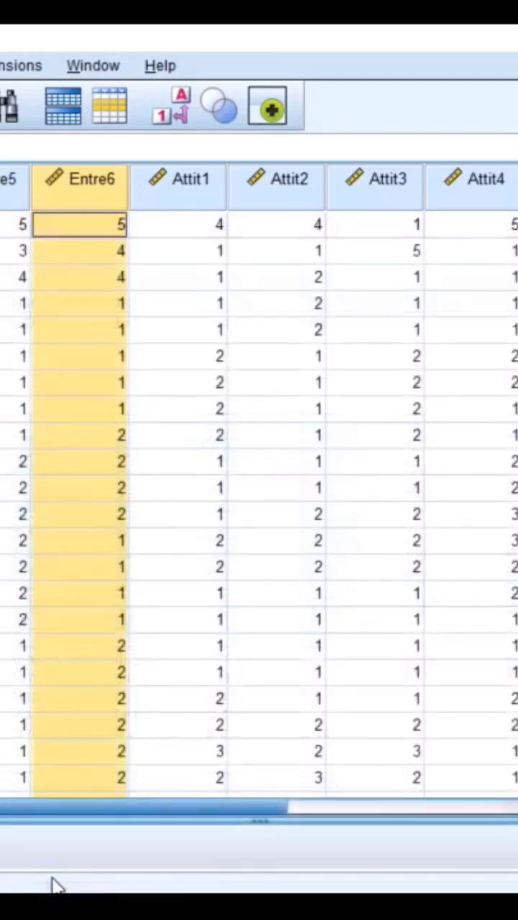